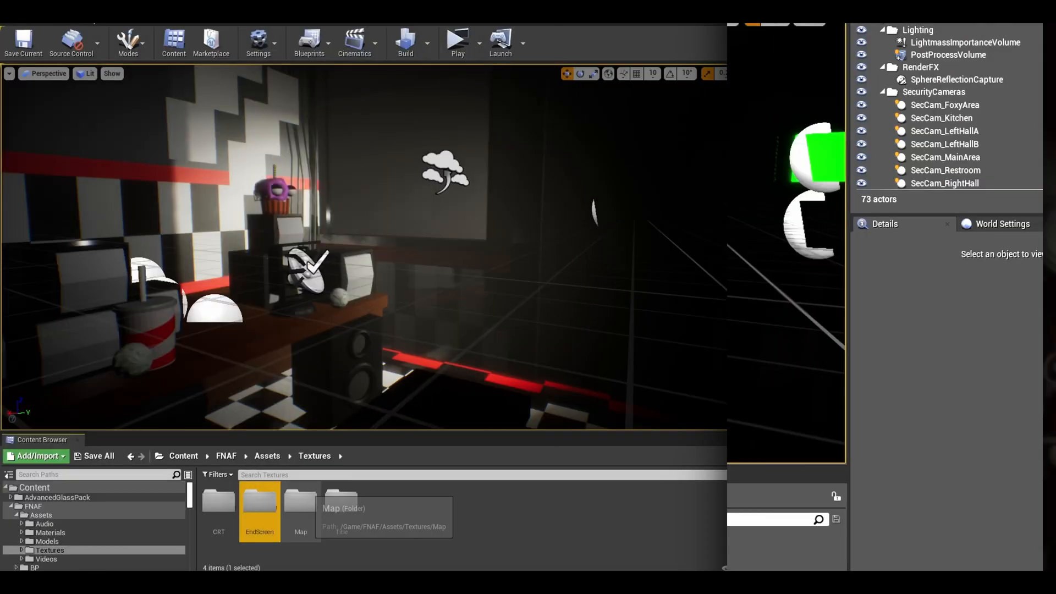
Open the BP Library Enum folder holding the new E_EndscreenType enum.
double_click(259, 502)
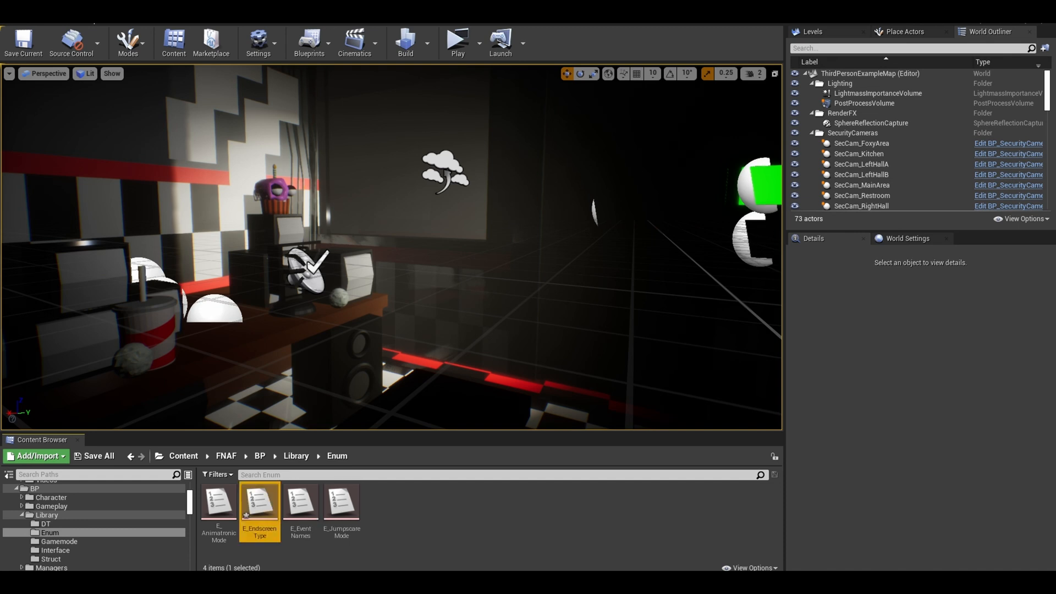
Give E_EndscreenType the entries Jumpscared, Completed Night and Completed Game.
double_click(259, 507)
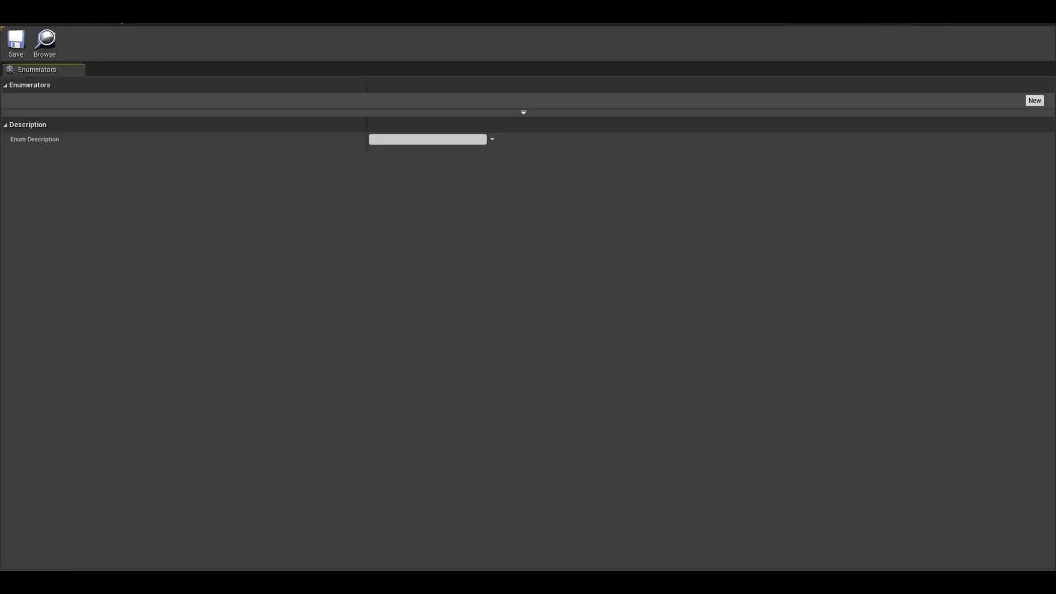
left_click(1033, 100)
type("C")
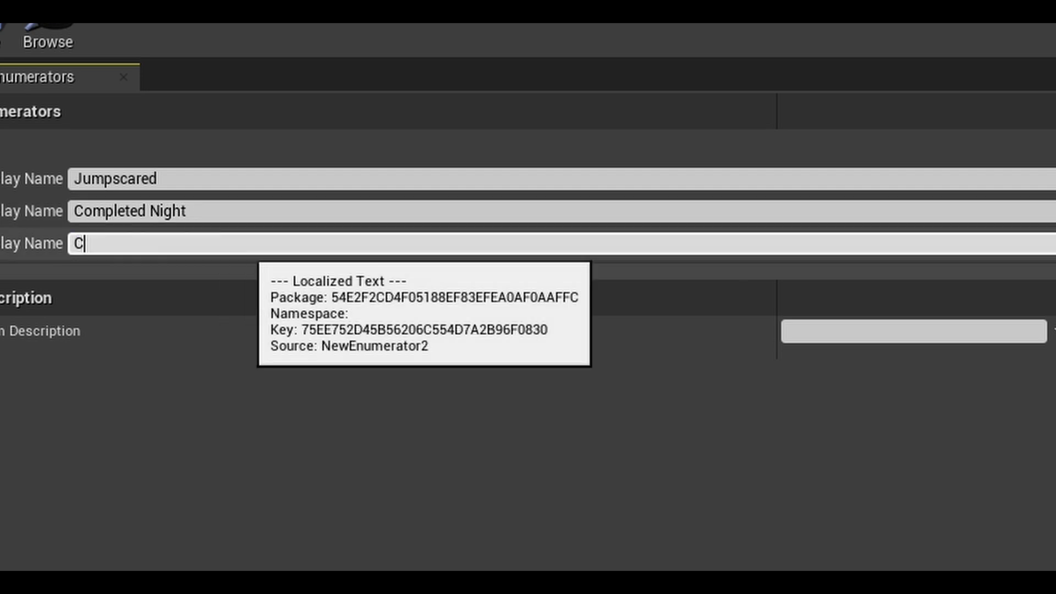
type("ompleted Game")
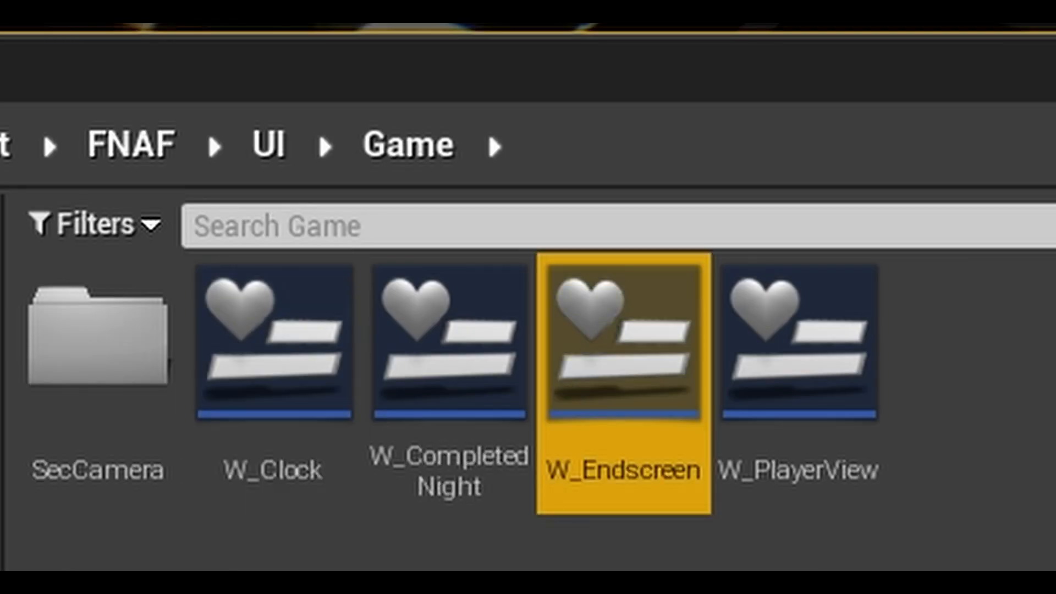
Add a full-screen Image to W_Endscreen and rename it EndscreenImage.
double_click(625, 350)
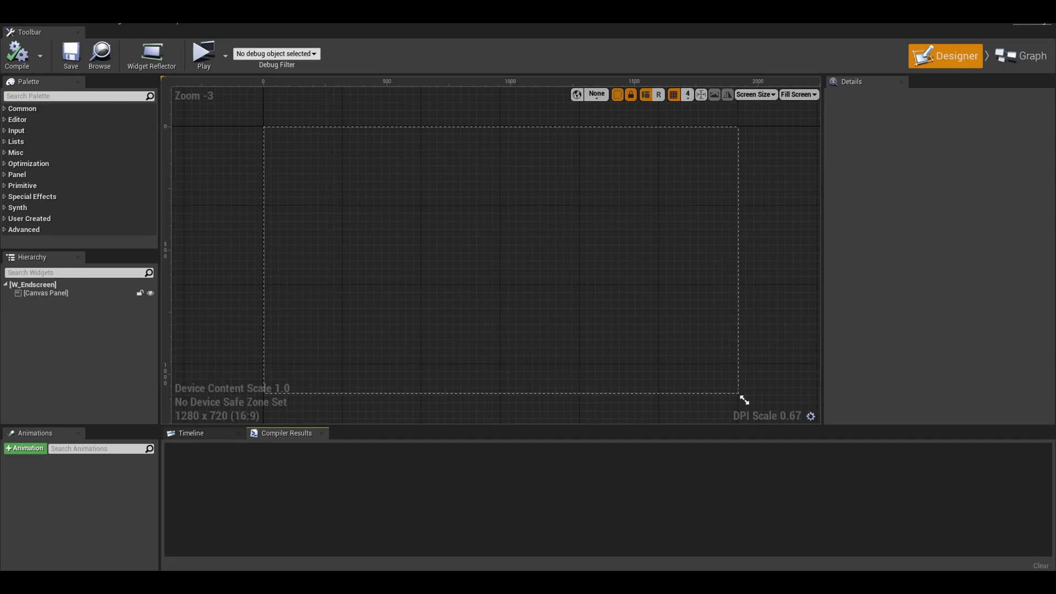
type("ima")
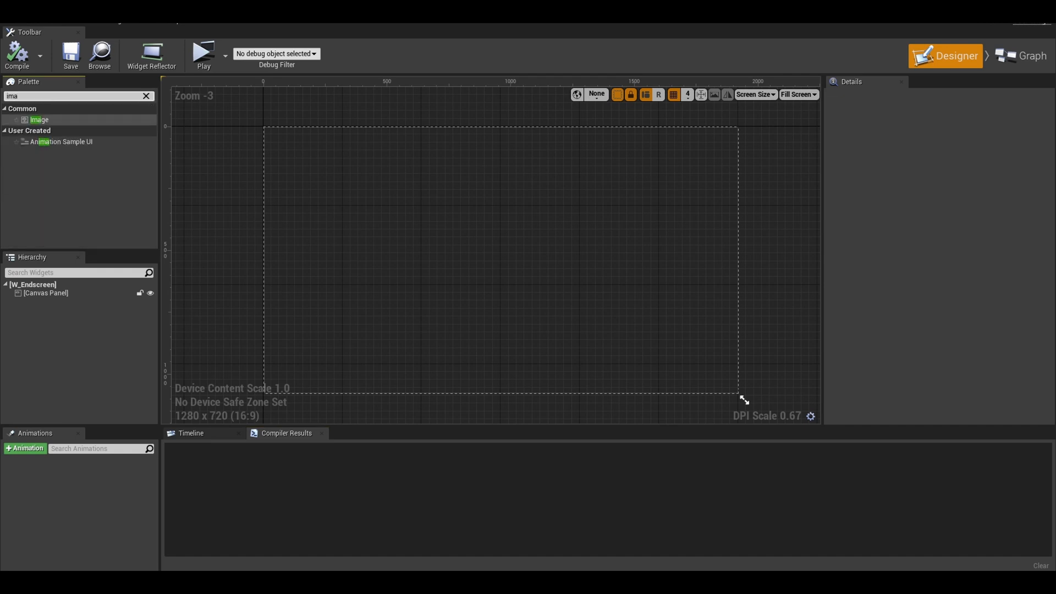
left_click_drag(39, 119, 362, 186)
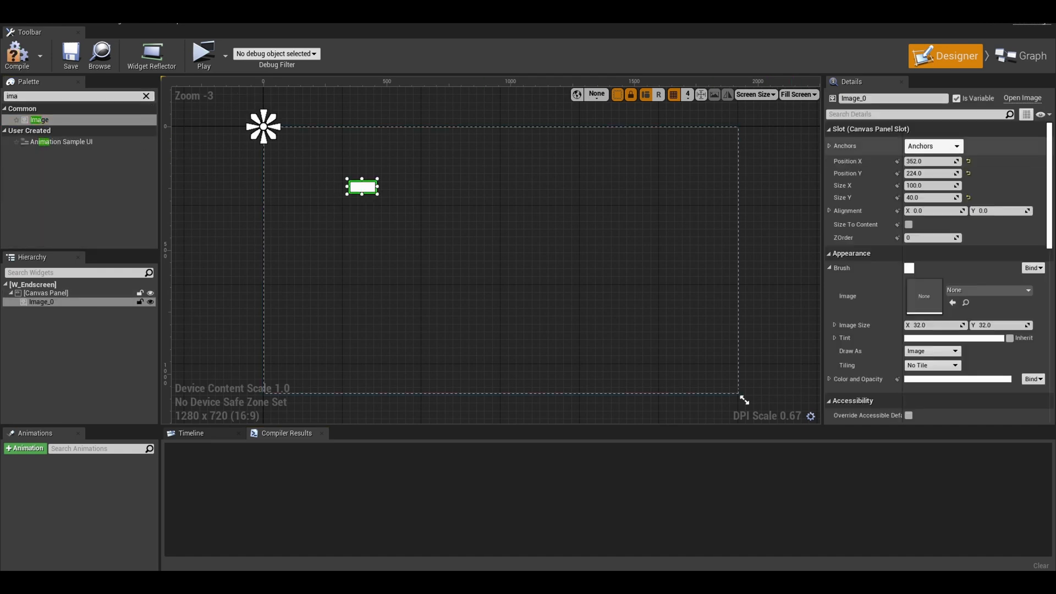
left_click(933, 145)
type("End")
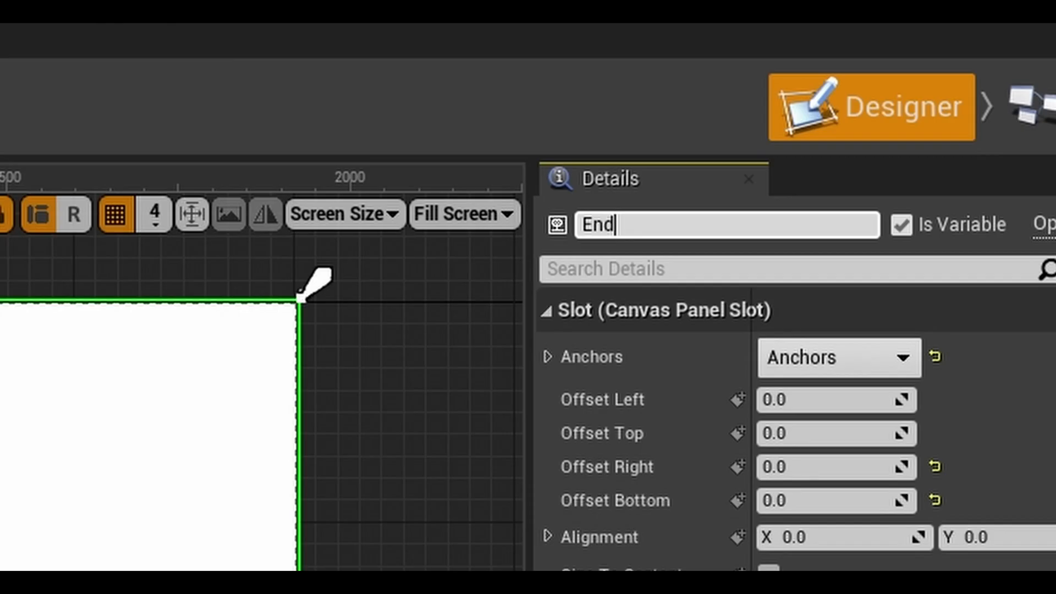
type("screenl")
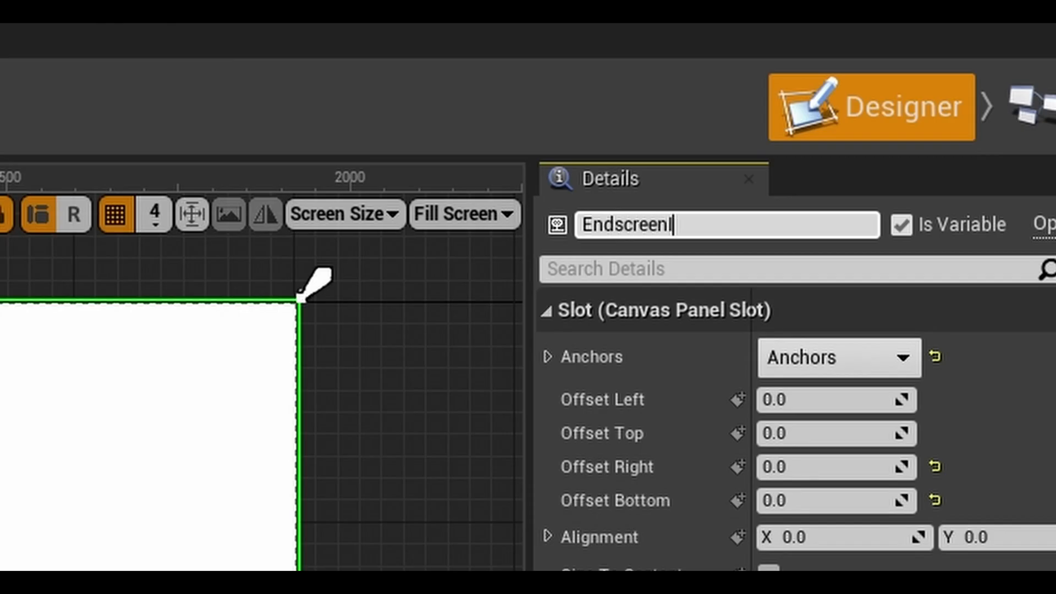
type("Image")
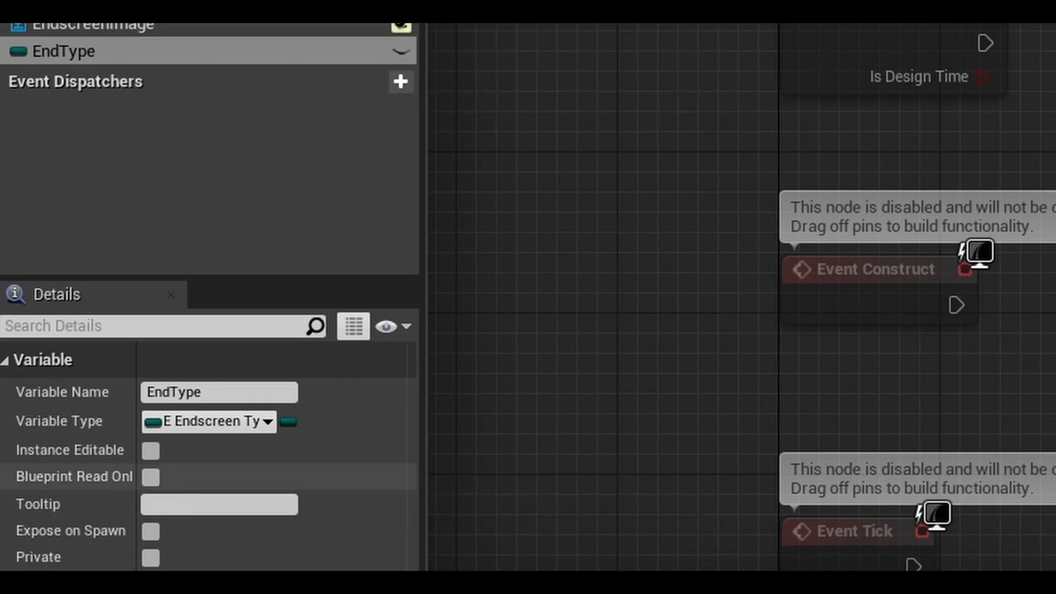
Expose EndType on spawn and add Set Brush from Texture on EndscreenImage.
left_click(150, 450)
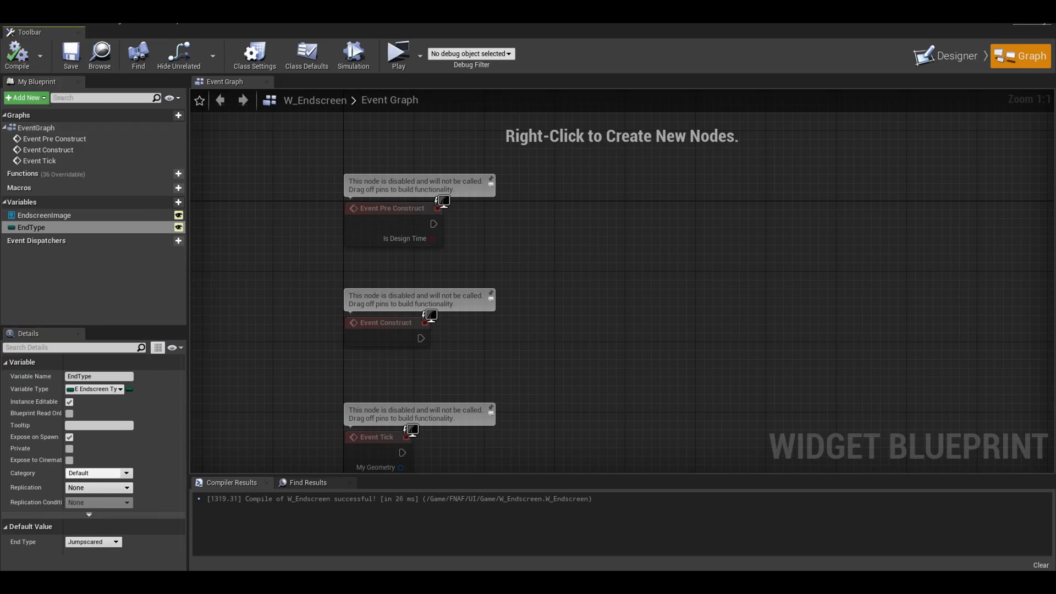
left_click_drag(44, 215, 438, 272)
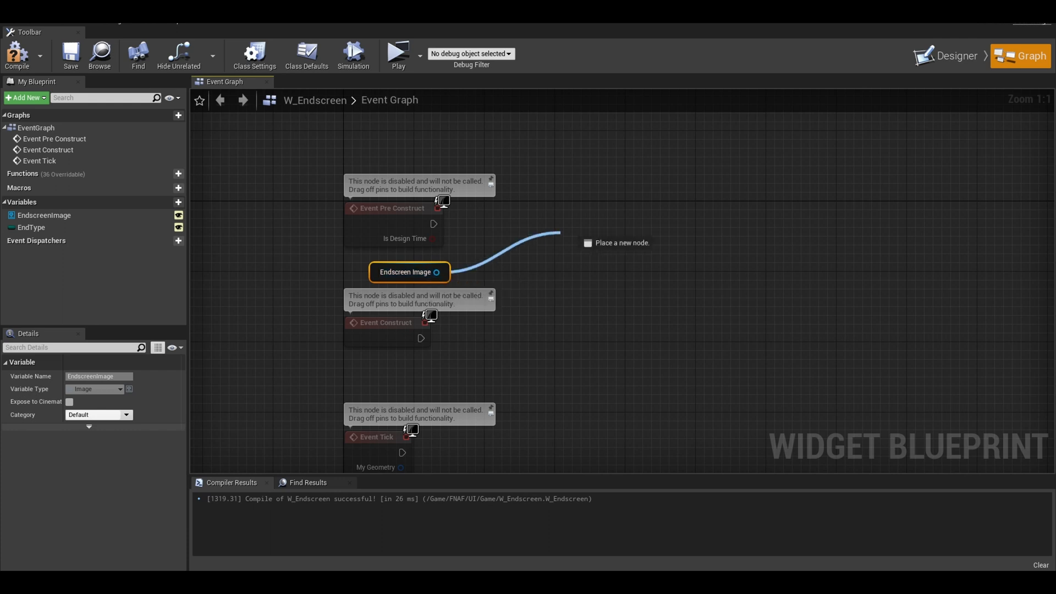
type("set brush fr")
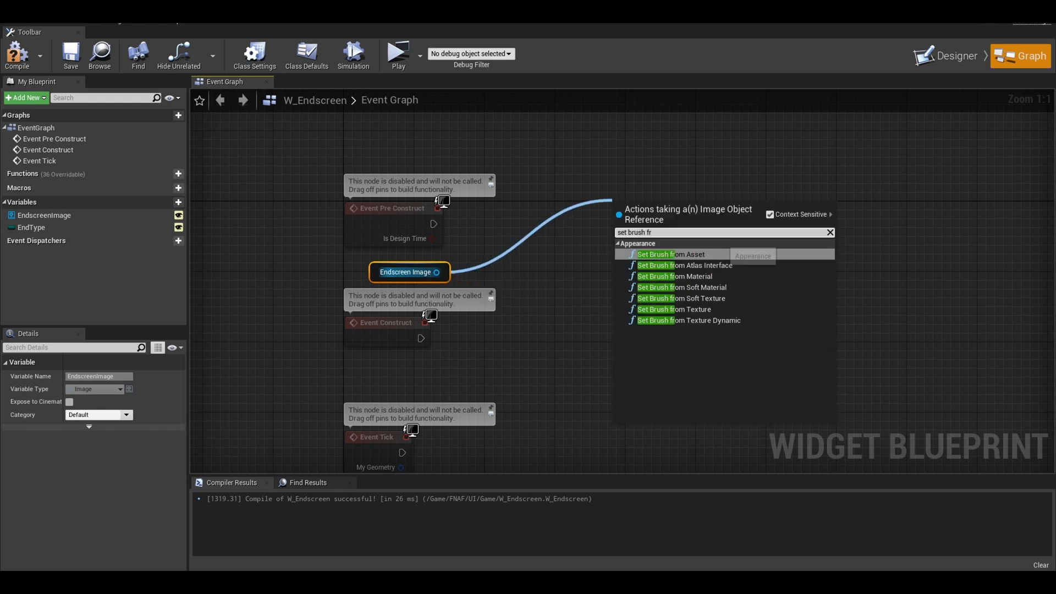
left_click(674, 309)
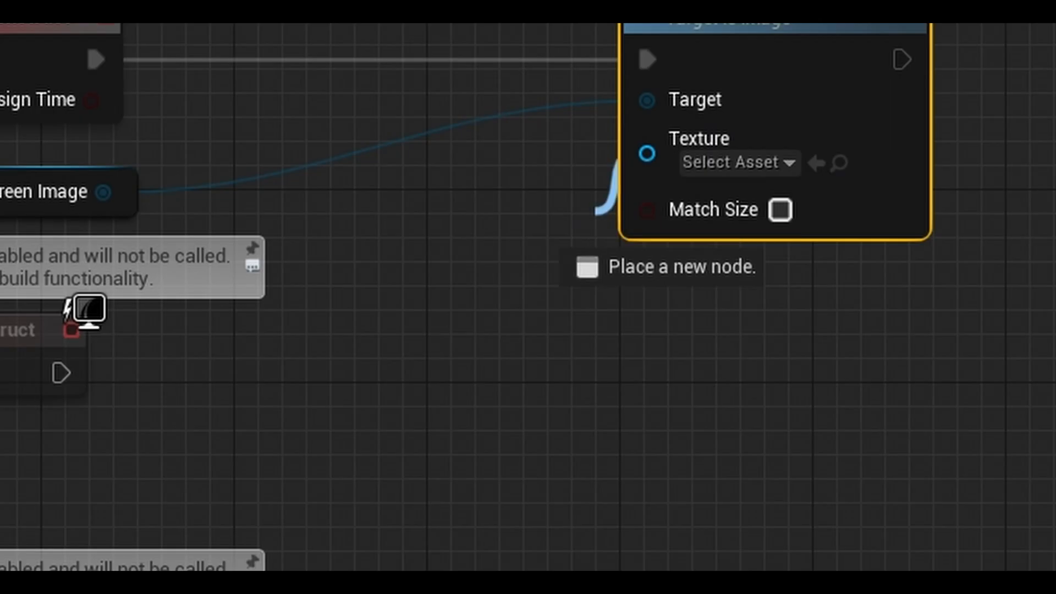
left_click(585, 268)
type("E endsc")
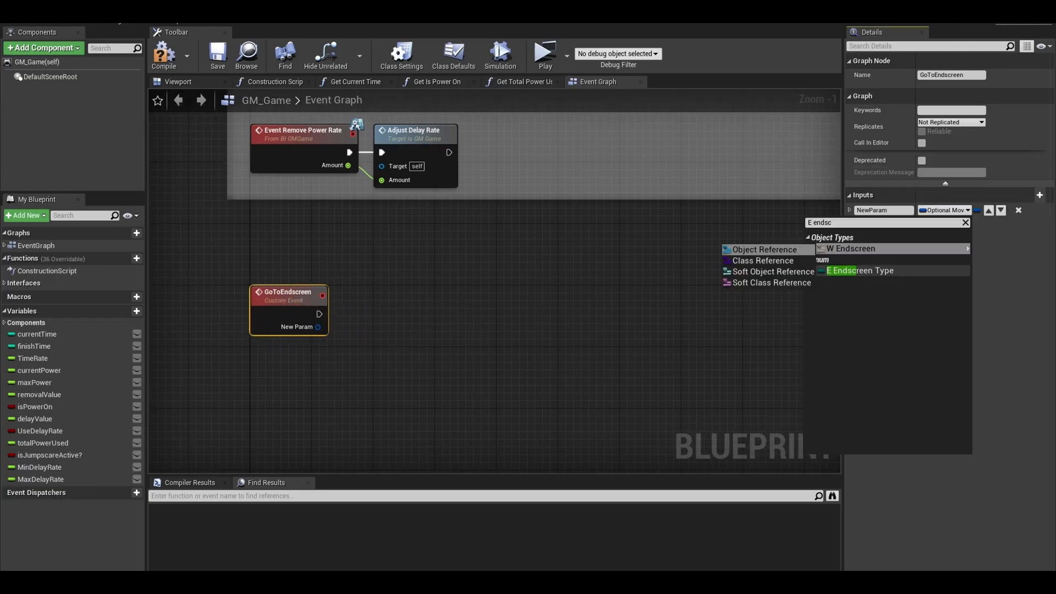
Give GoToEndscreen an End Type input of type E_EndscreenType.
left_click(859, 270)
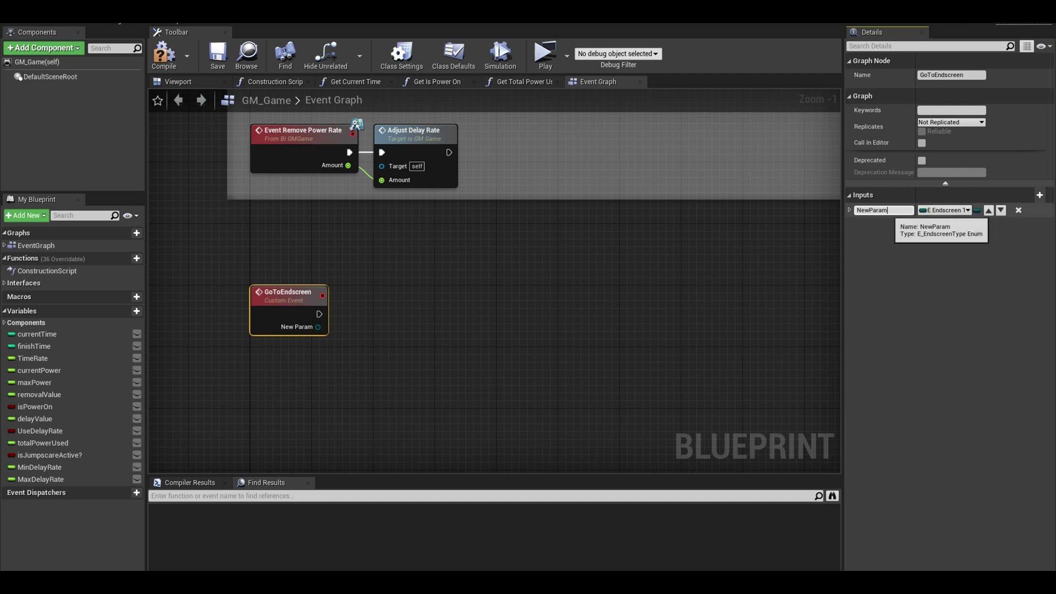
type("End T")
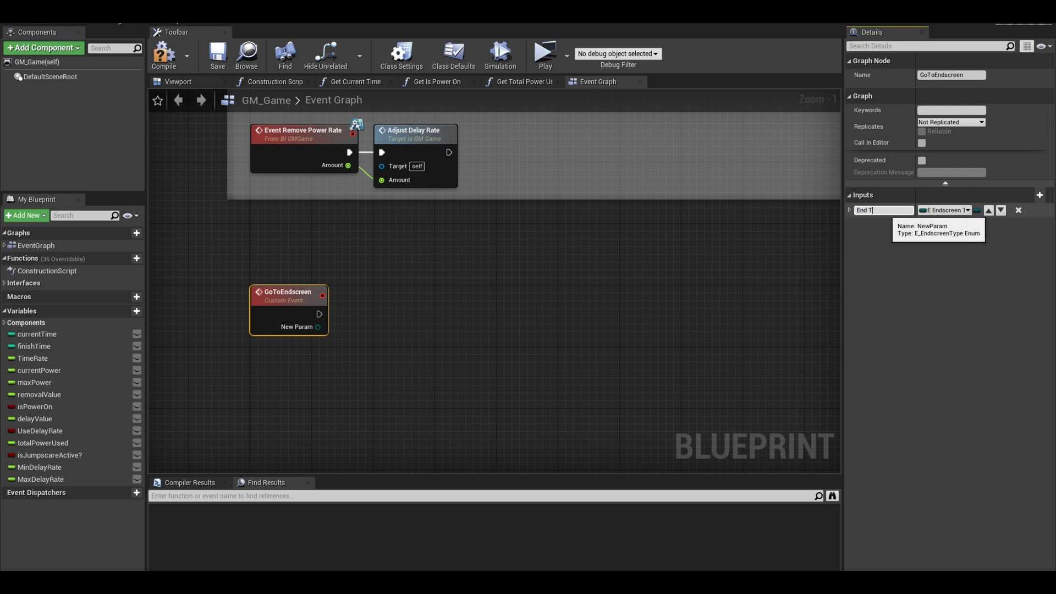
type("End Type")
type("=")
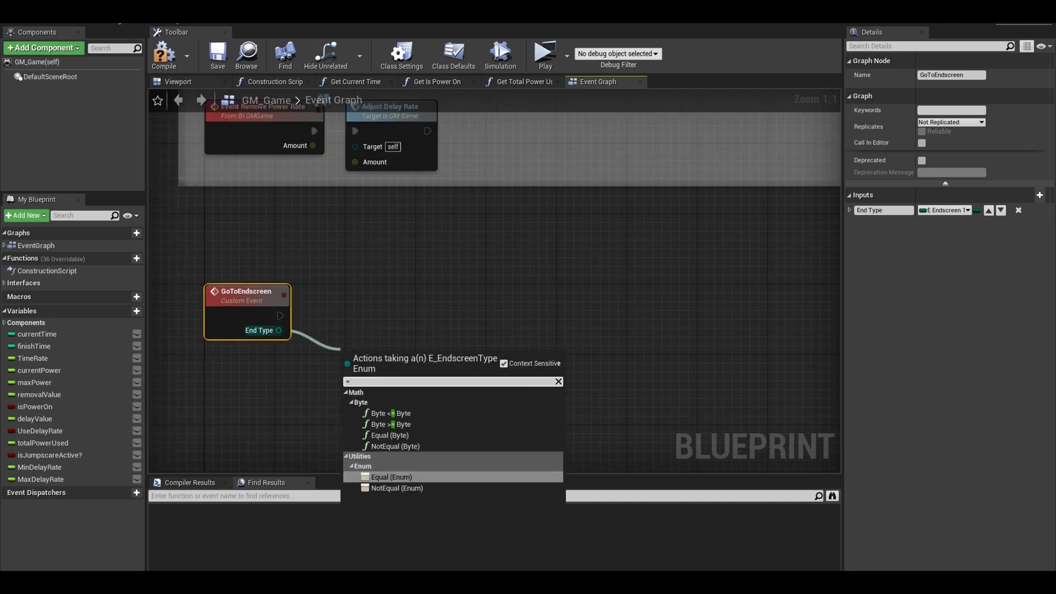
Branch on End Type equal to Completed Night, opening level MainMenu when True.
left_click(390, 477)
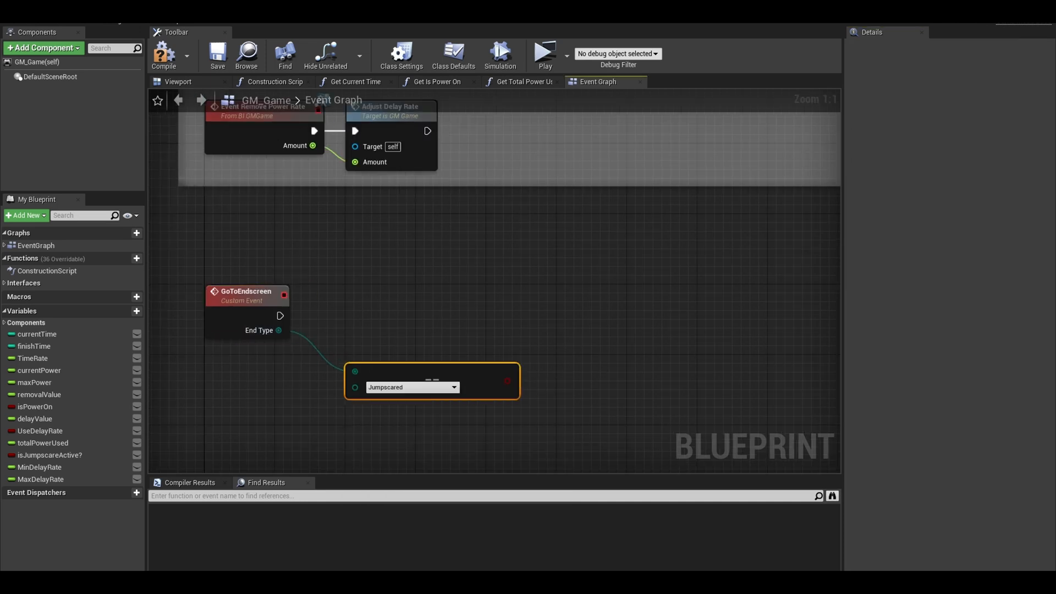
left_click(454, 387)
type("bra")
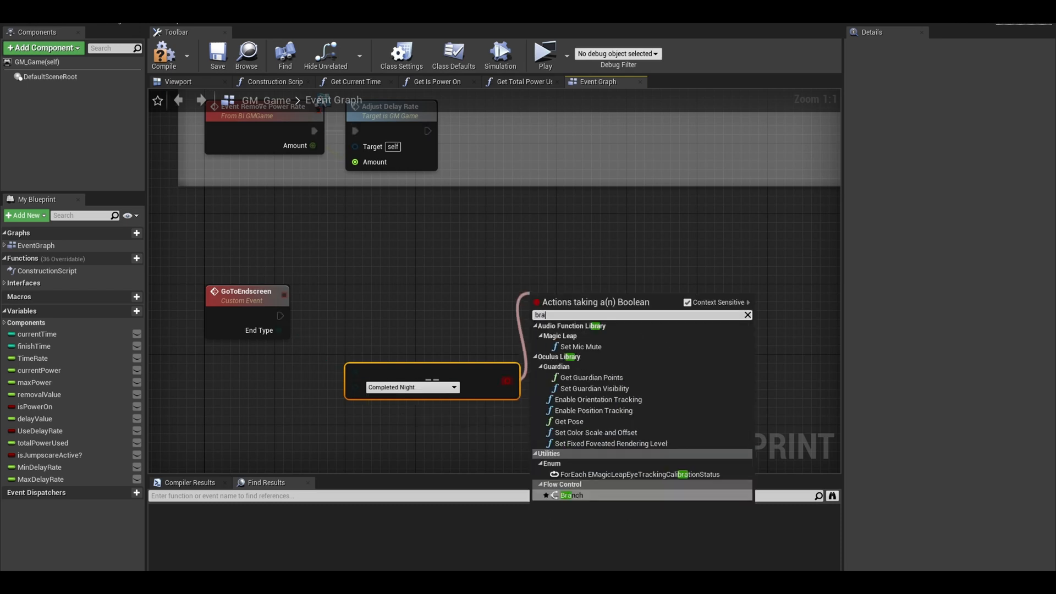
left_click(571, 494)
type("open")
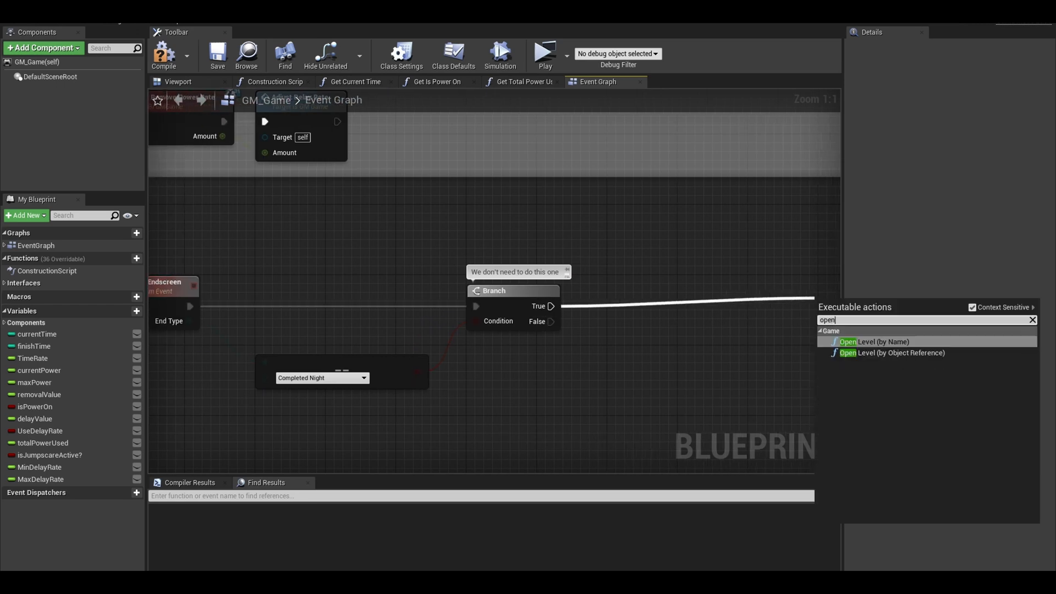
left_click(871, 341)
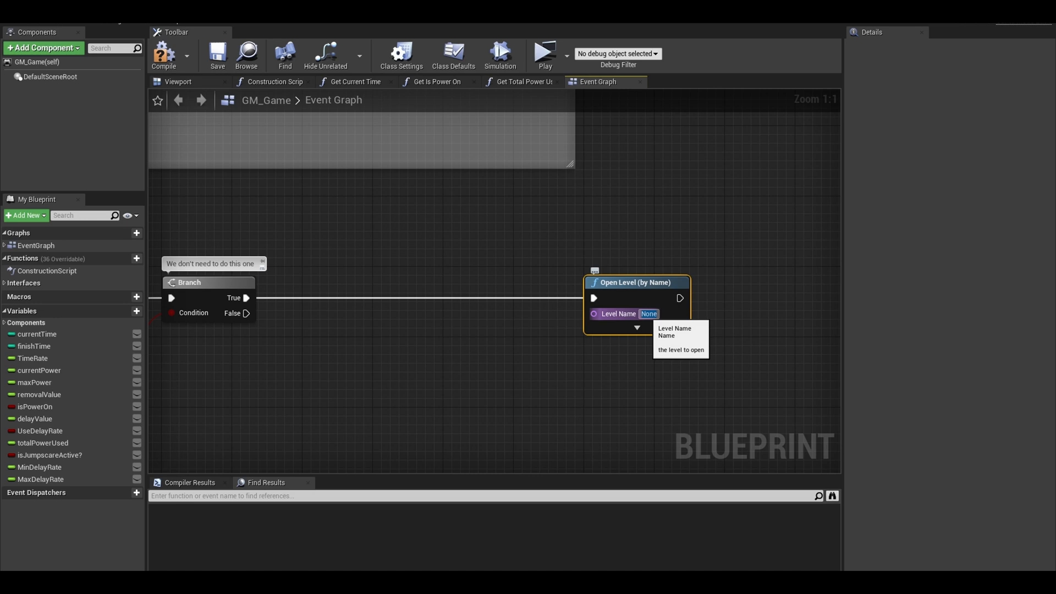
type("MainMenu")
type("getallactor")
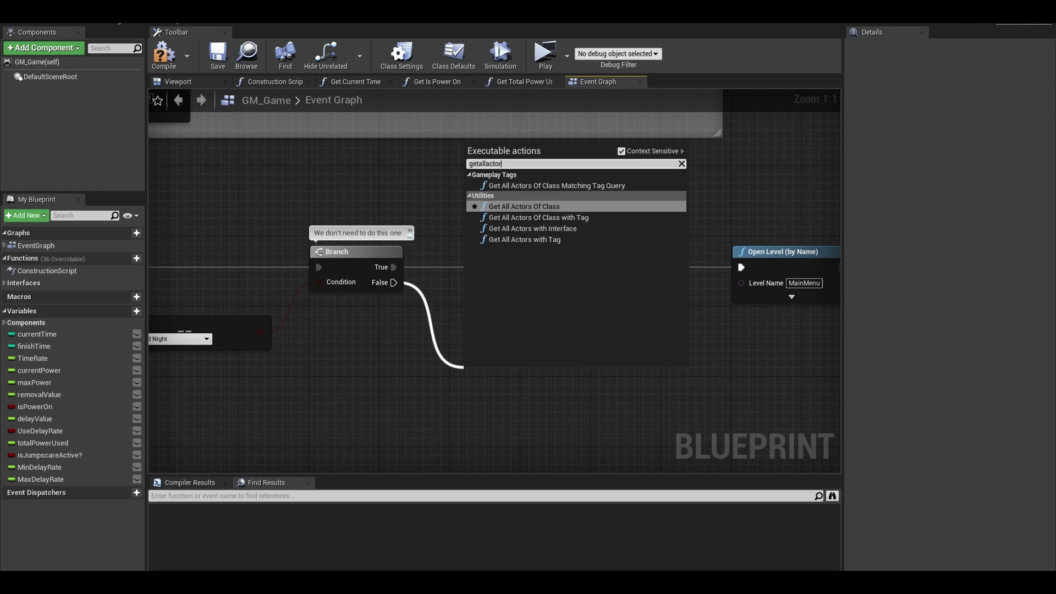
Set Get All Actors Of Class to BP_MasterAnimatronic.
left_click(524, 206)
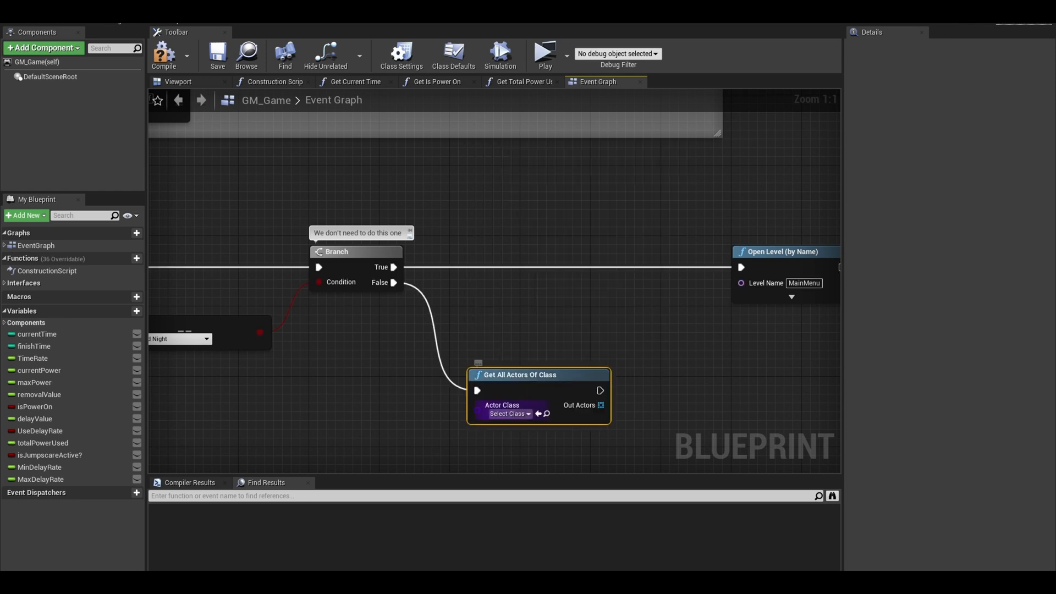
type("mas")
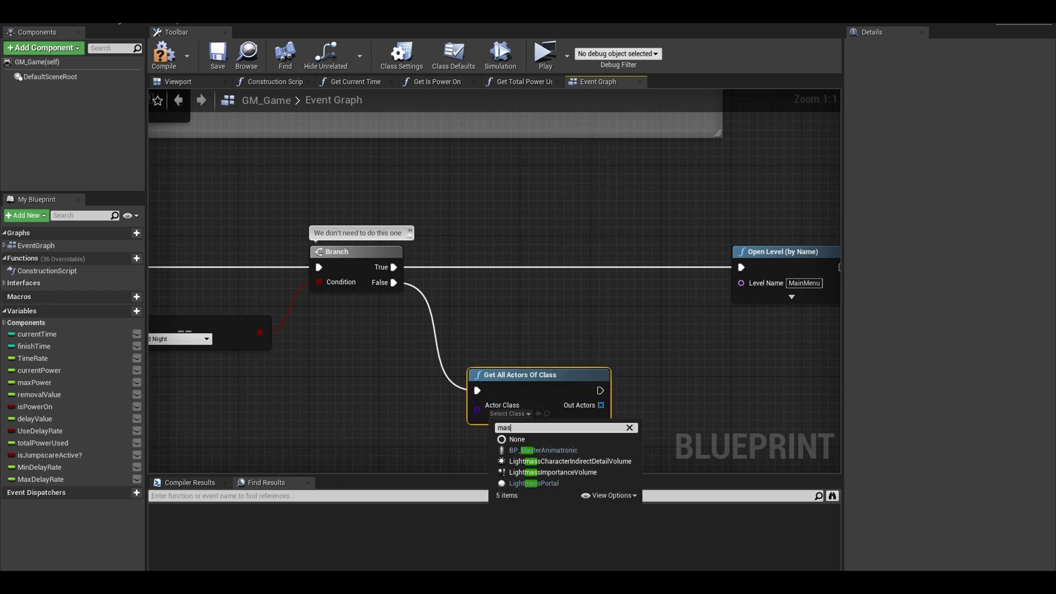
left_click(542, 450)
type("create")
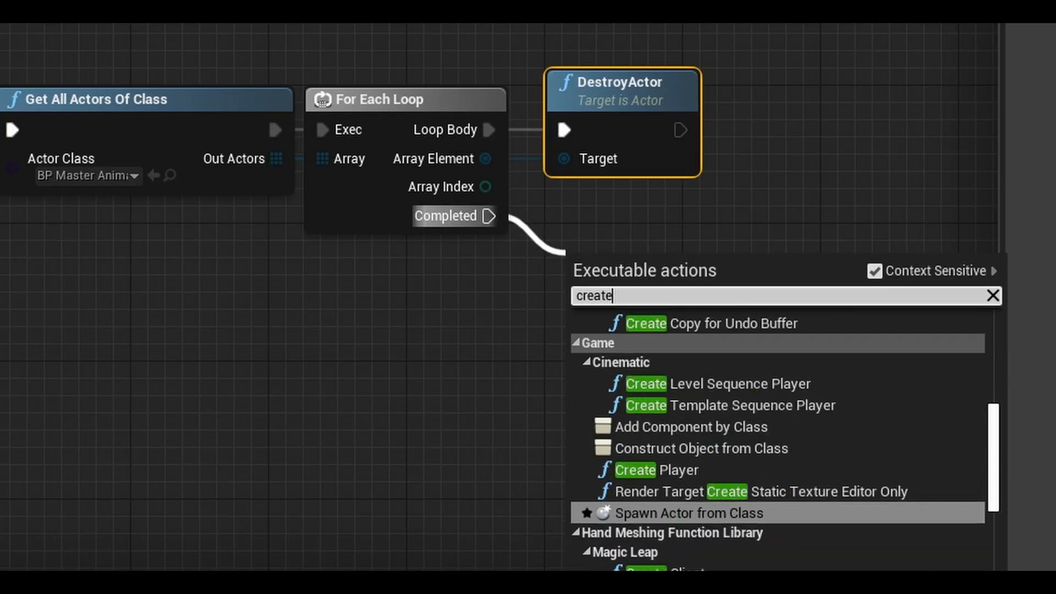
Create the W_Endscreen widget after the loop, show it and delay five seconds.
left_click(701, 449)
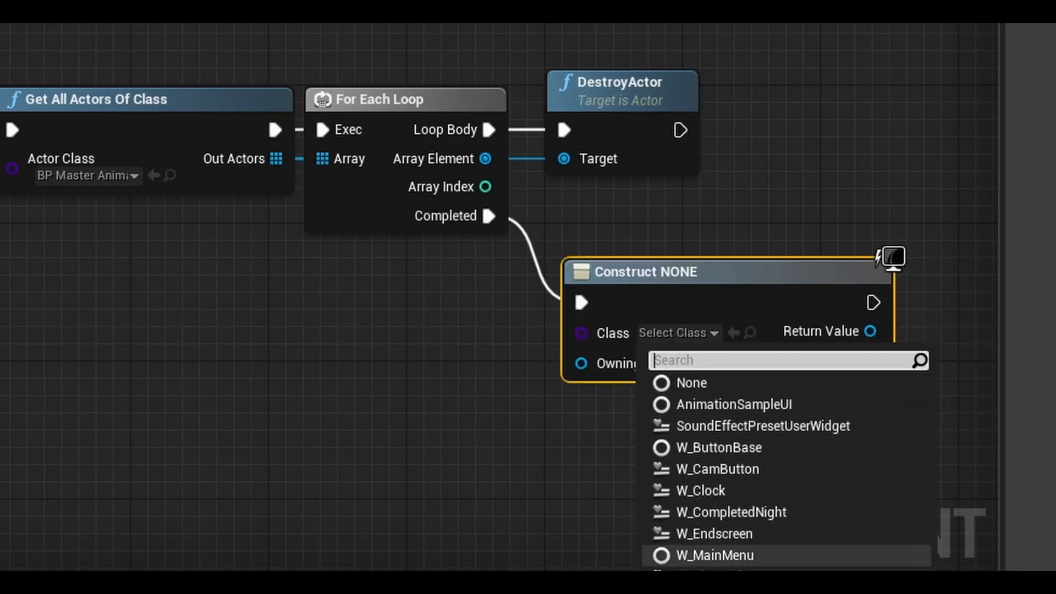
left_click(715, 533)
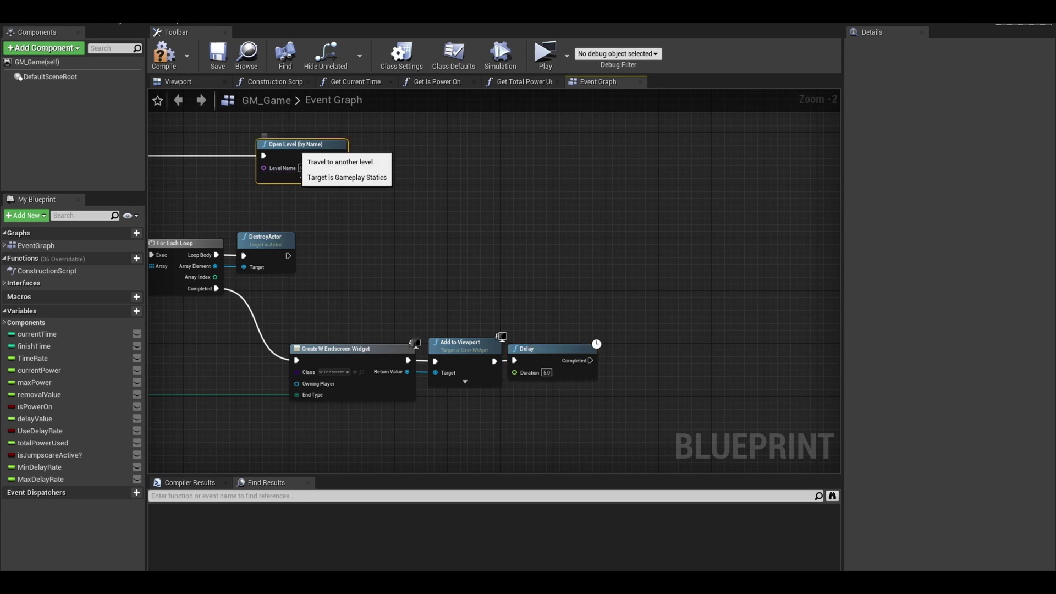
left_click_drag(302, 143, 643, 143)
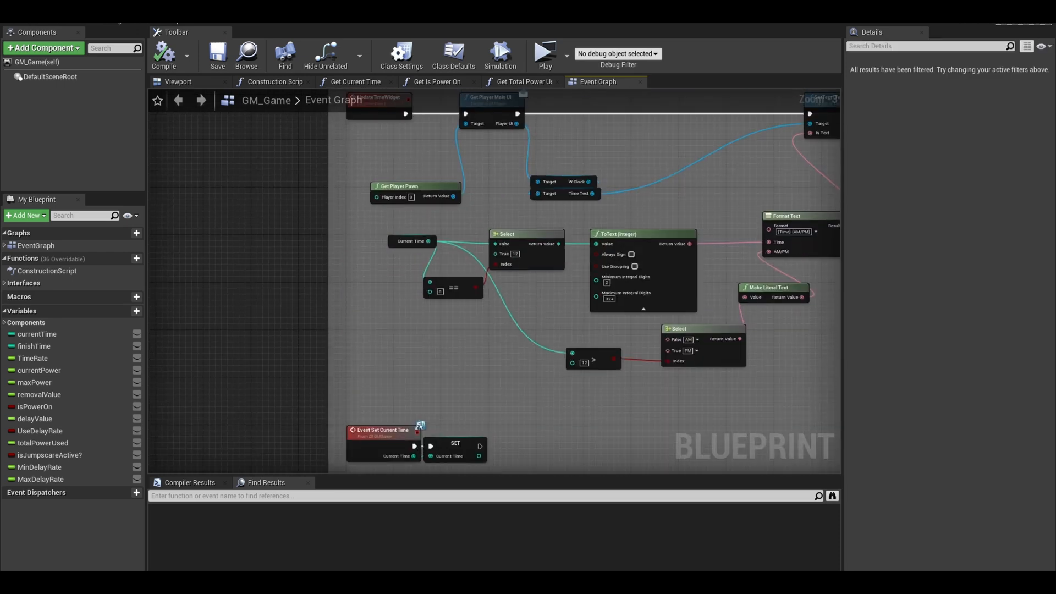
Call Go to Endscreen with Completed Night on False and Completed Game after Print String.
scroll("down", 3)
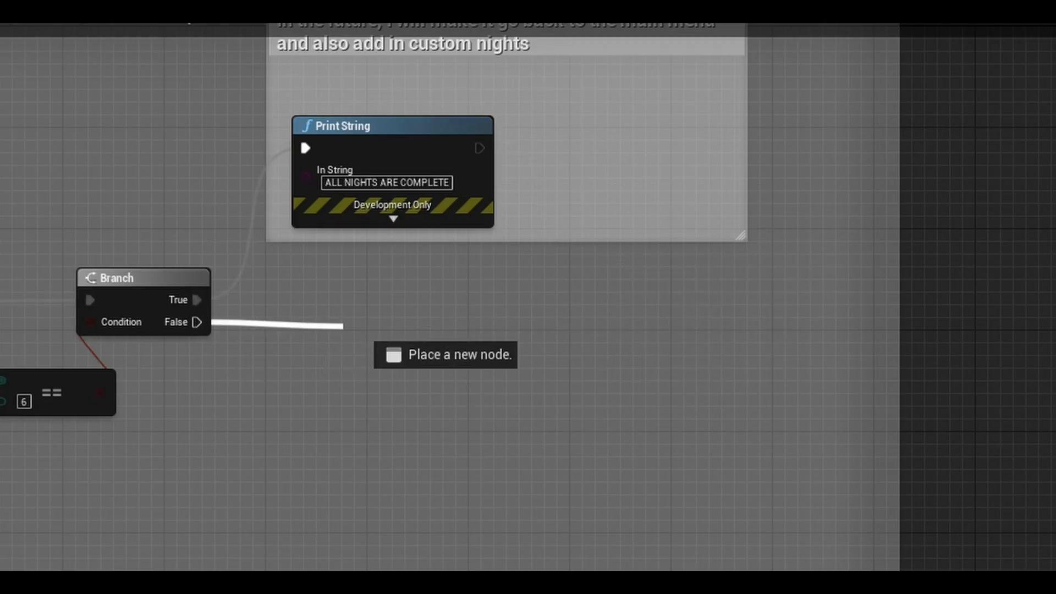
left_click(446, 354)
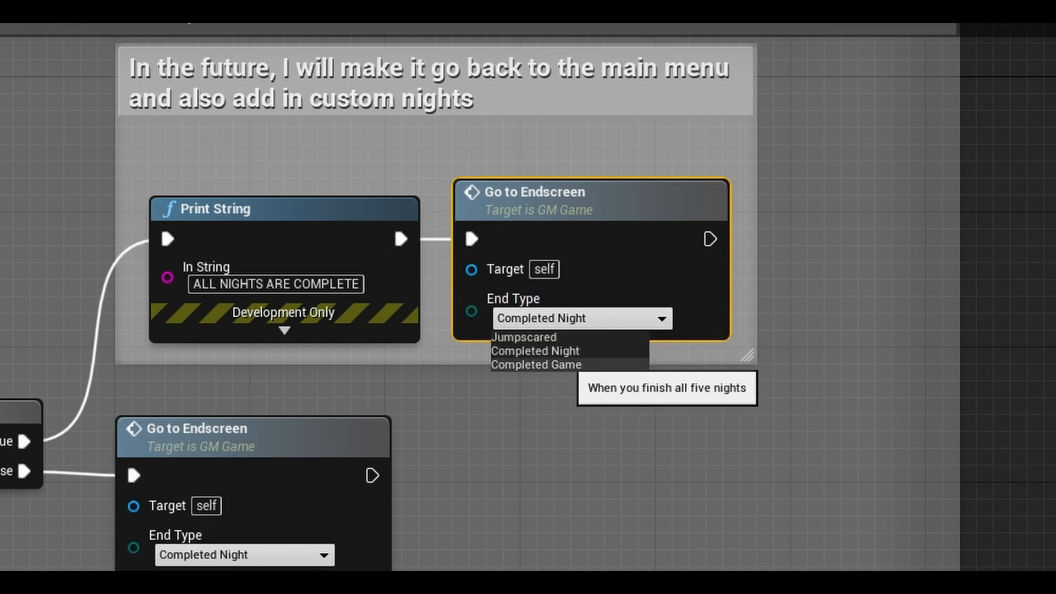
left_click(536, 365)
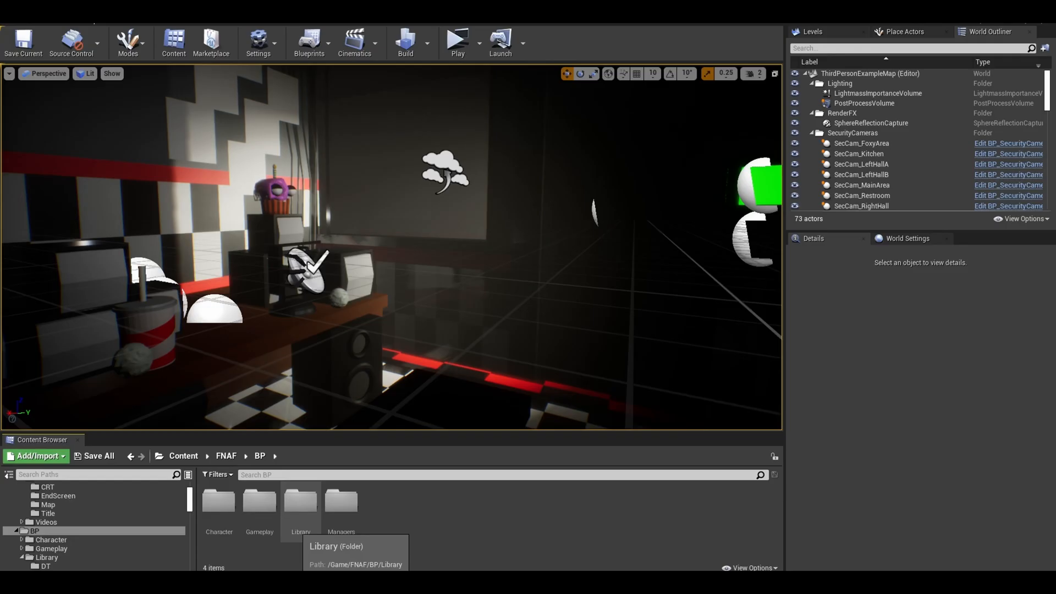
Open BI_GMGame and add a function named PlayEndscreen.
double_click(299, 501)
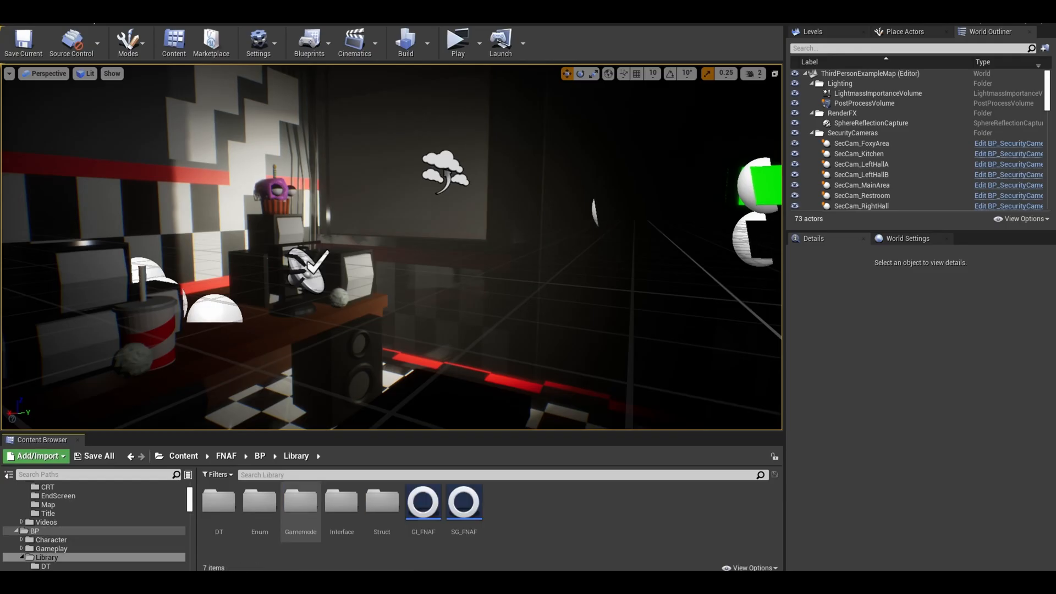
mouse_move(301, 501)
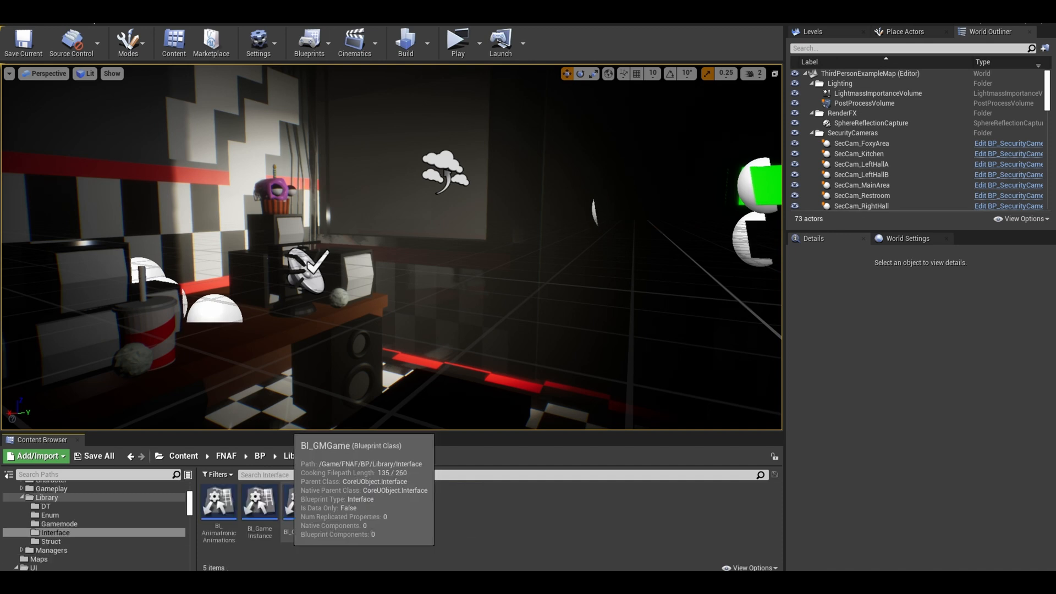
double_click(300, 508)
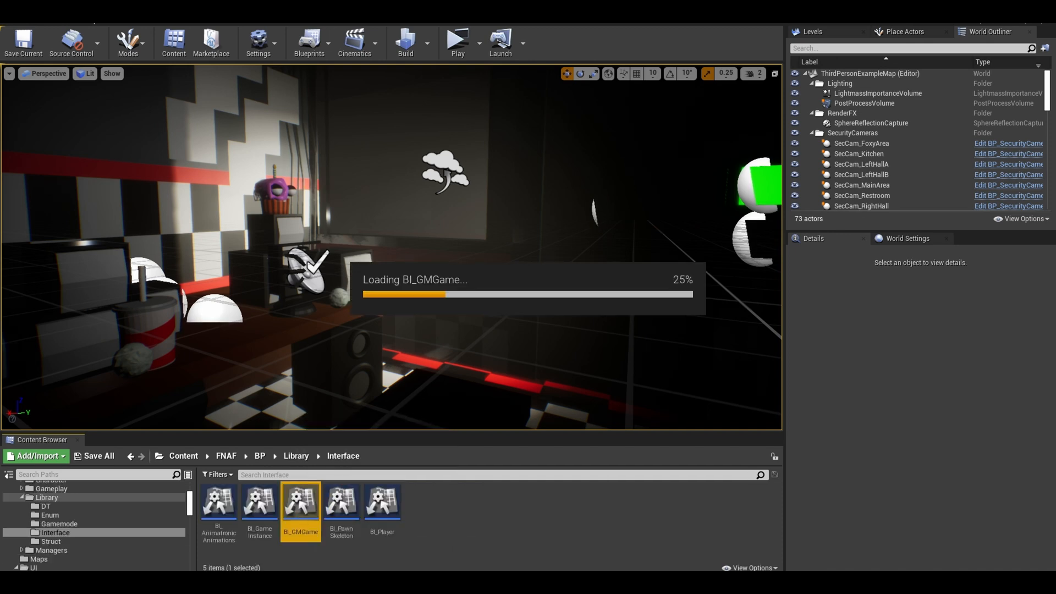
double_click(300, 501)
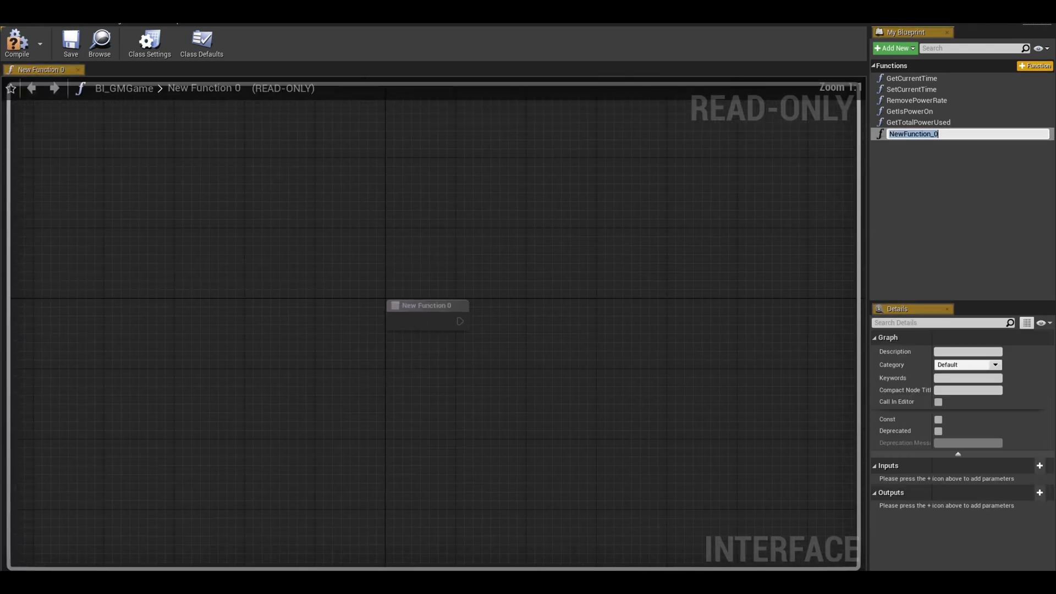
type("PlayEndsc")
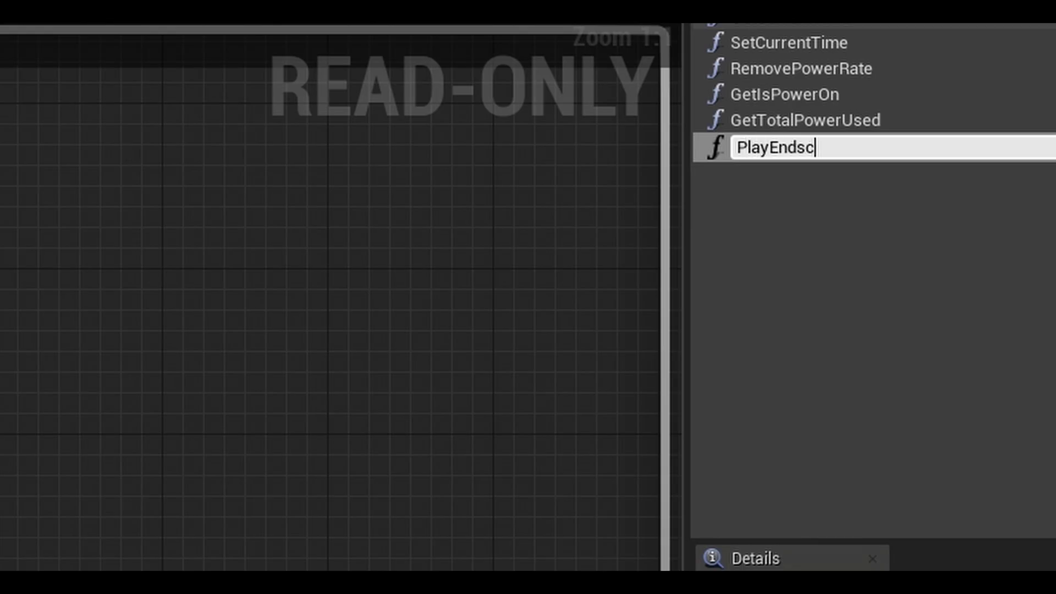
key("Enter")
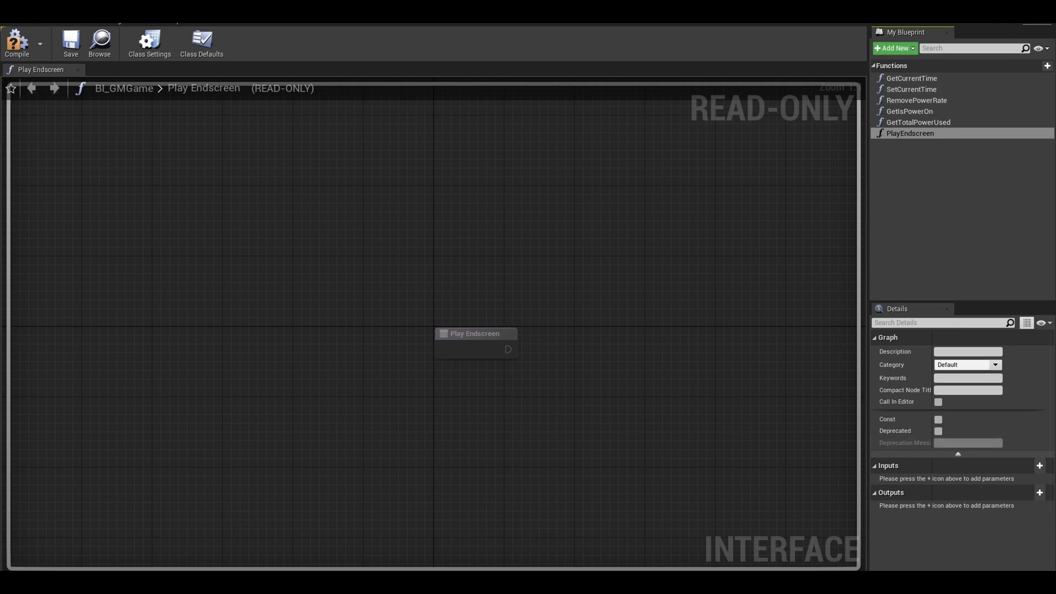
Add an input to PlayEndscreen with type E Endscreen Type.
left_click(1038, 466)
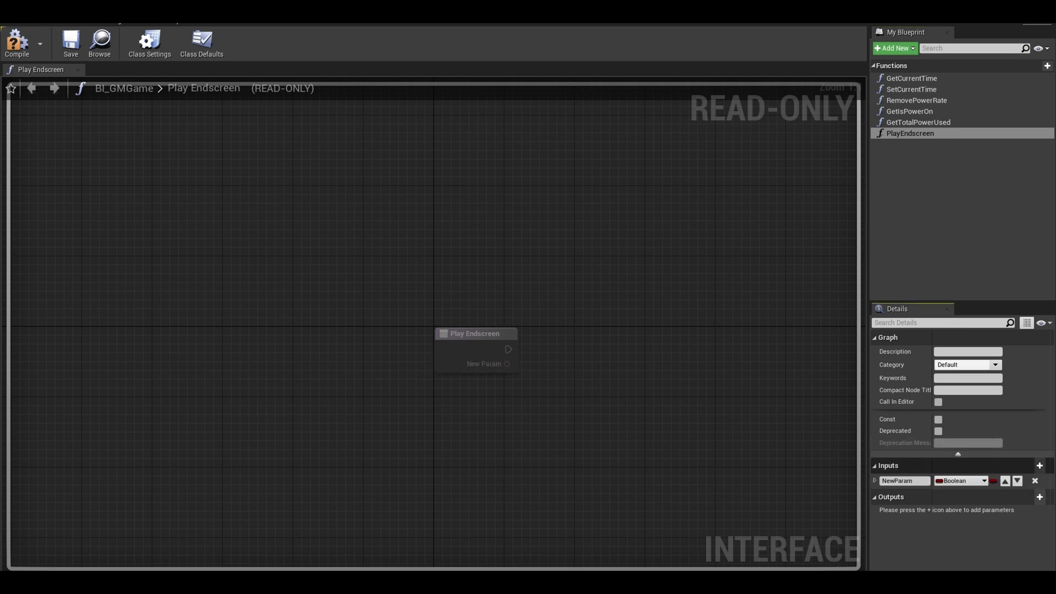
type("E end ty")
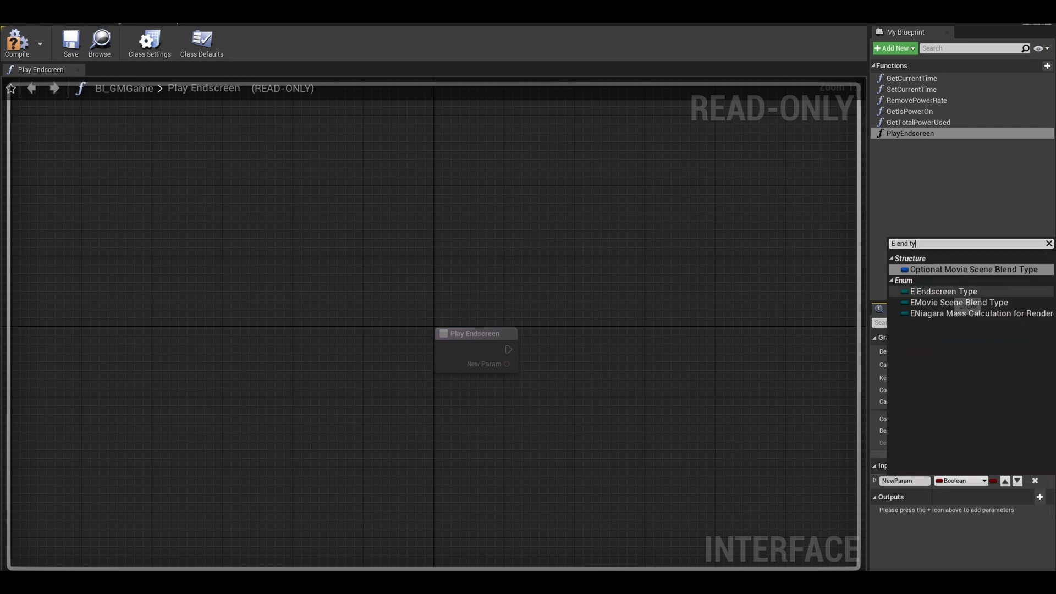
left_click(943, 291)
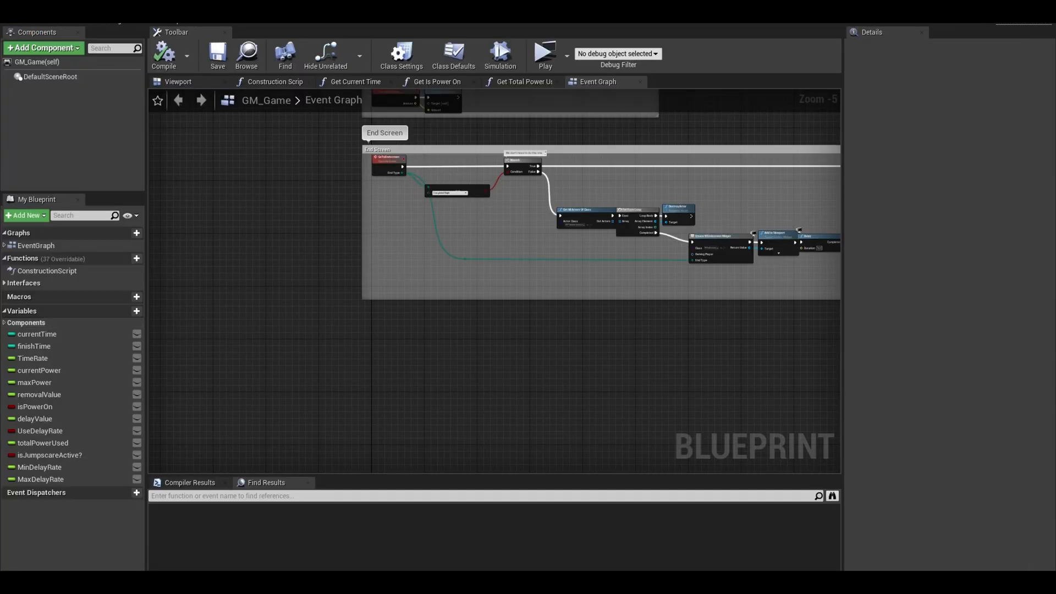
Add Event Play Endscreen to GM_Game and drag out from its exec pin.
left_click(5, 283)
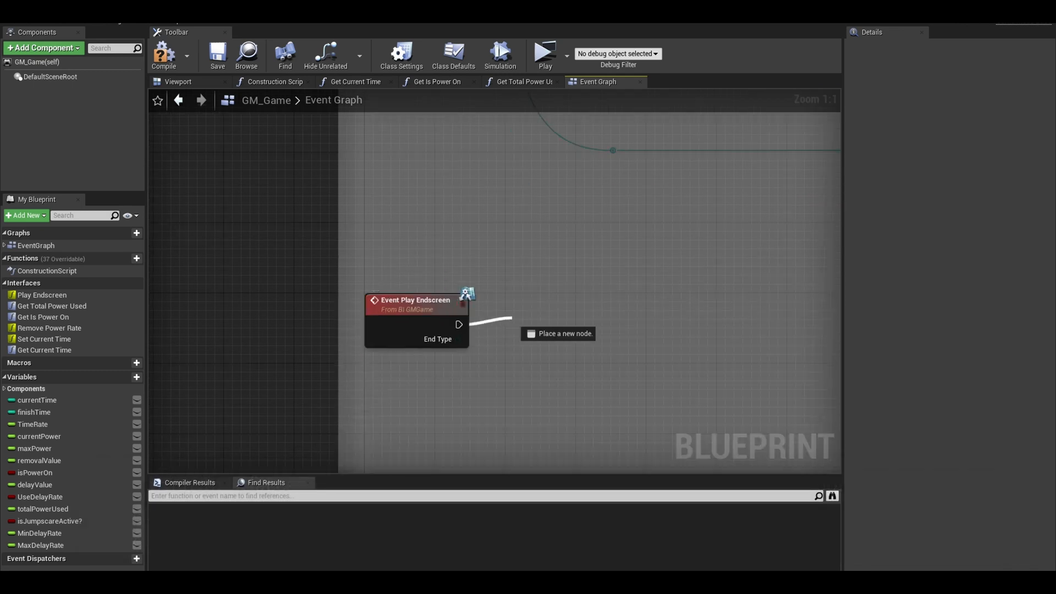
left_click(558, 334)
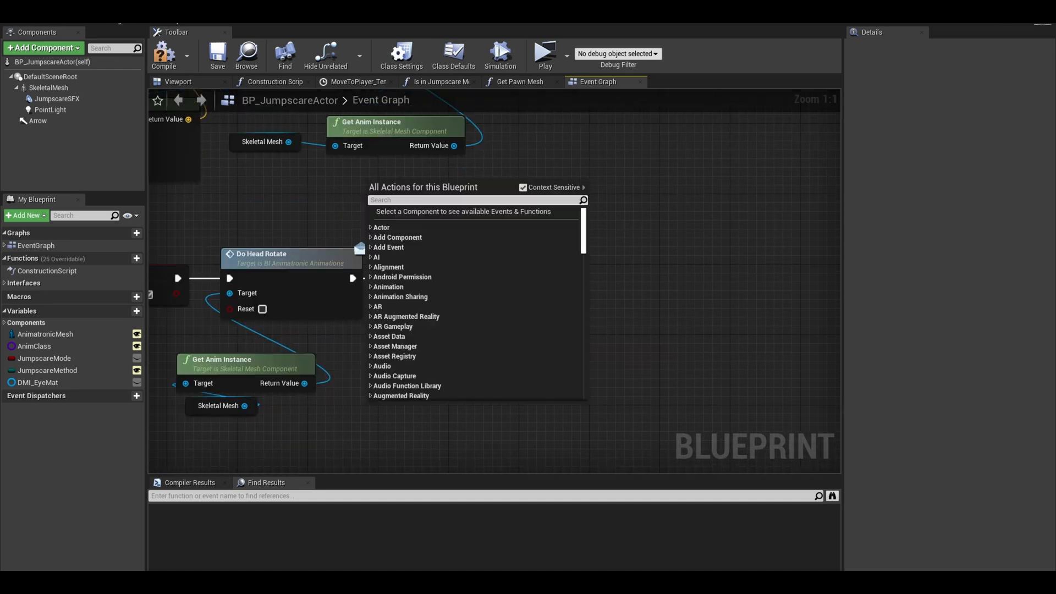
Target Play Endscreen at Get Game Mode with Jumpscared, then start a play test.
type("getgamem")
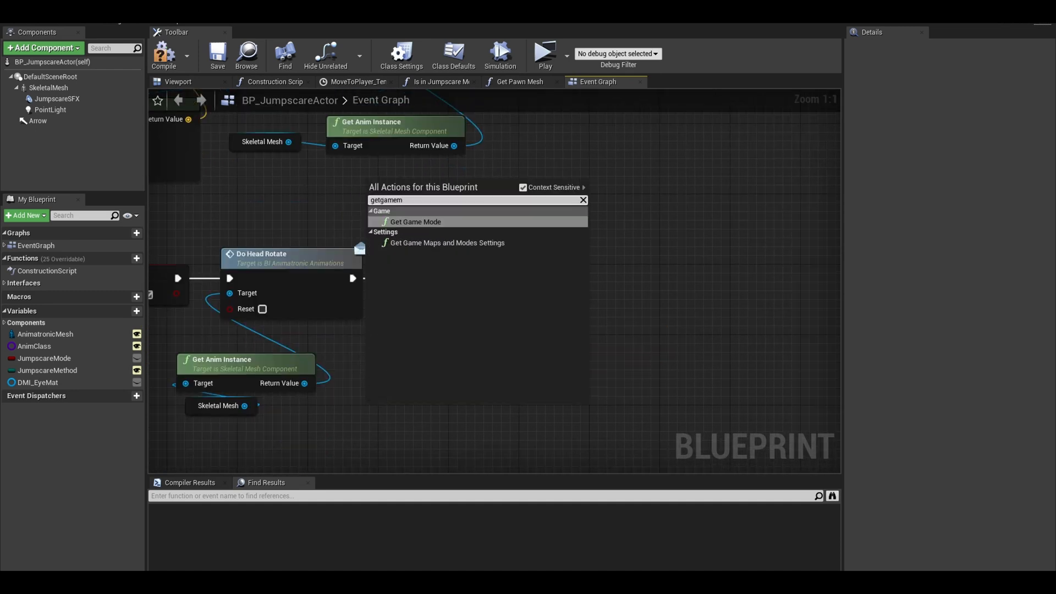
left_click(416, 221)
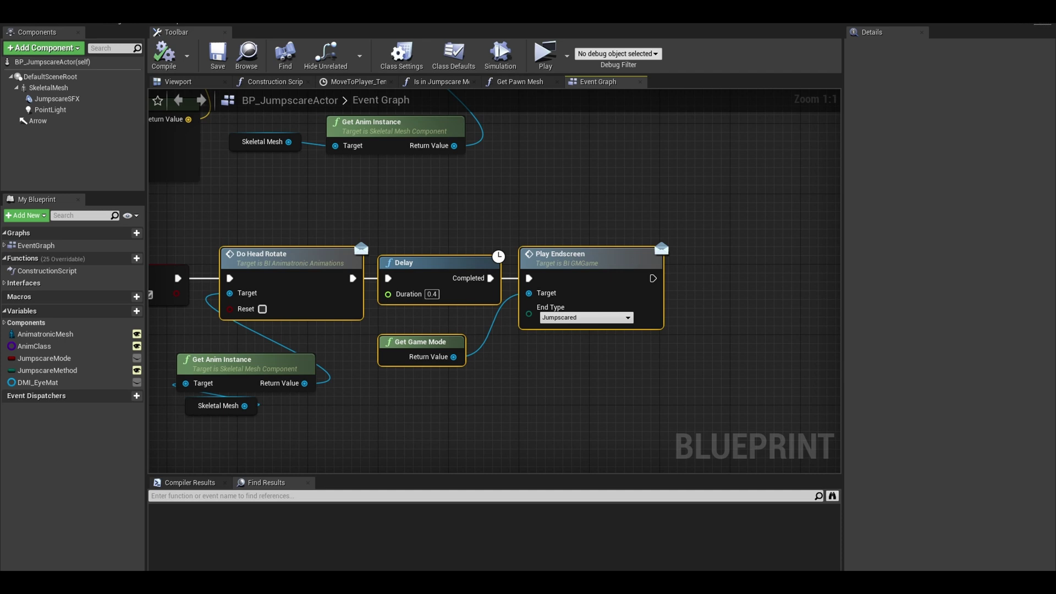
left_click(544, 53)
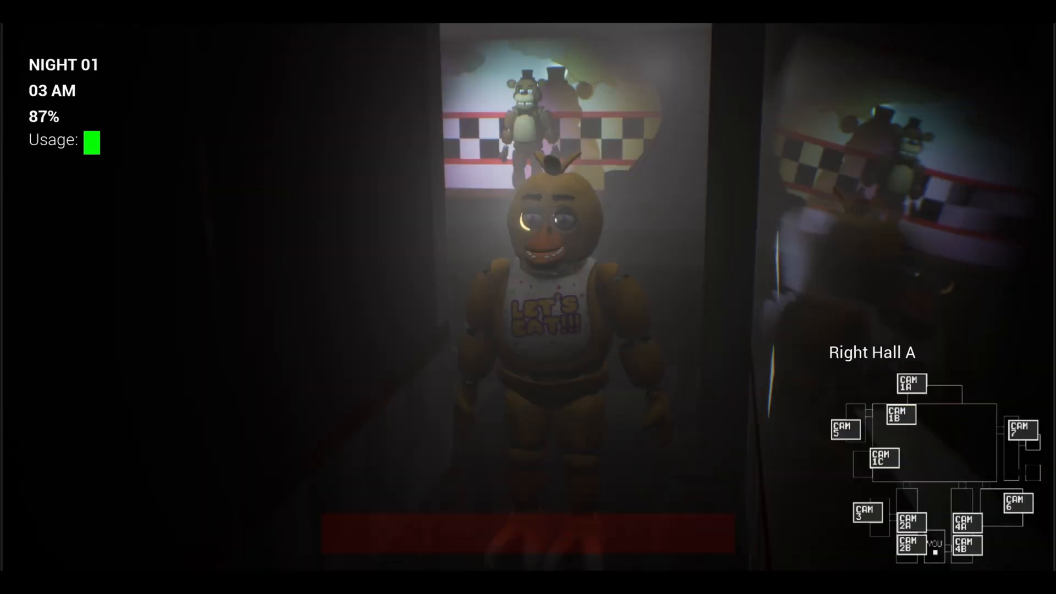